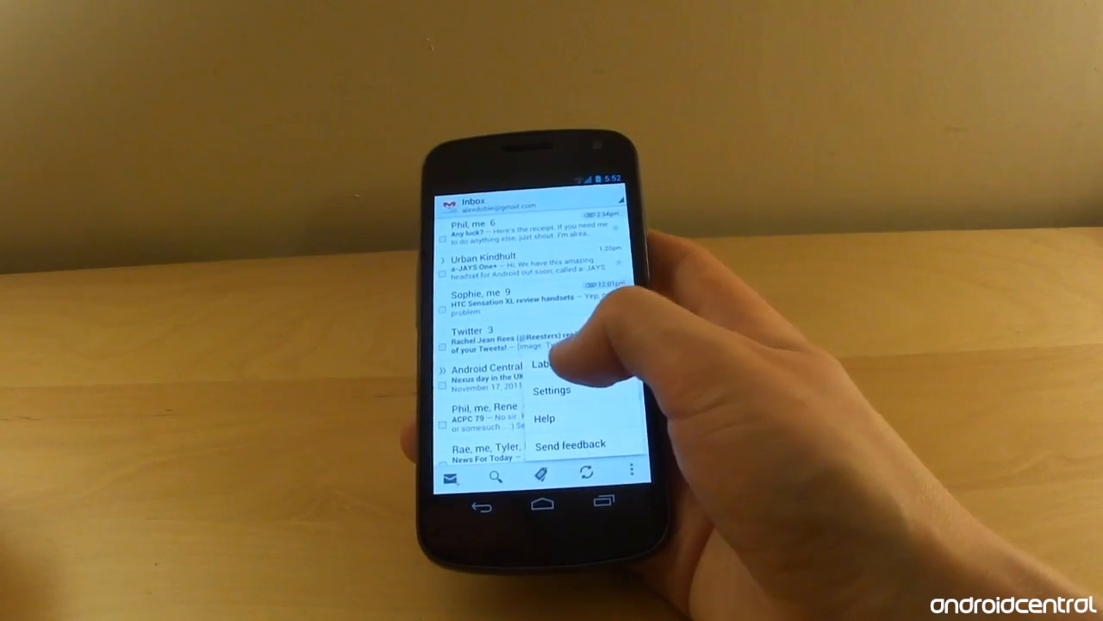
Step: Show the Gmail inbox overflow options: Labels, Settings, Help and Send feedback
left_click(551, 389)
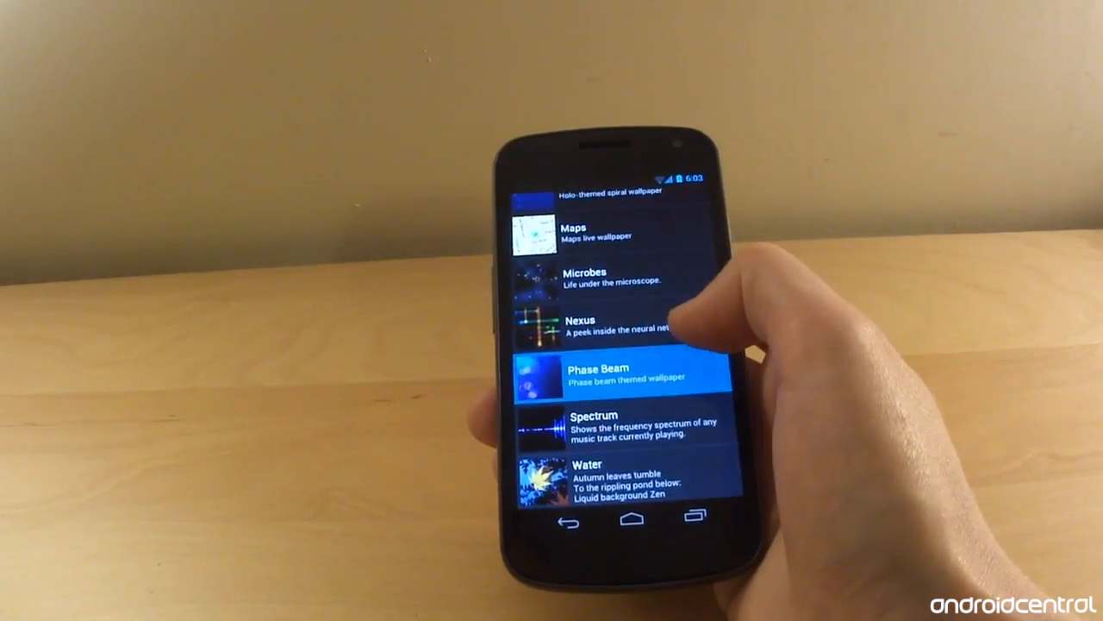
Step: Select Phase Beam from the animated wallpapers list
left_click(621, 376)
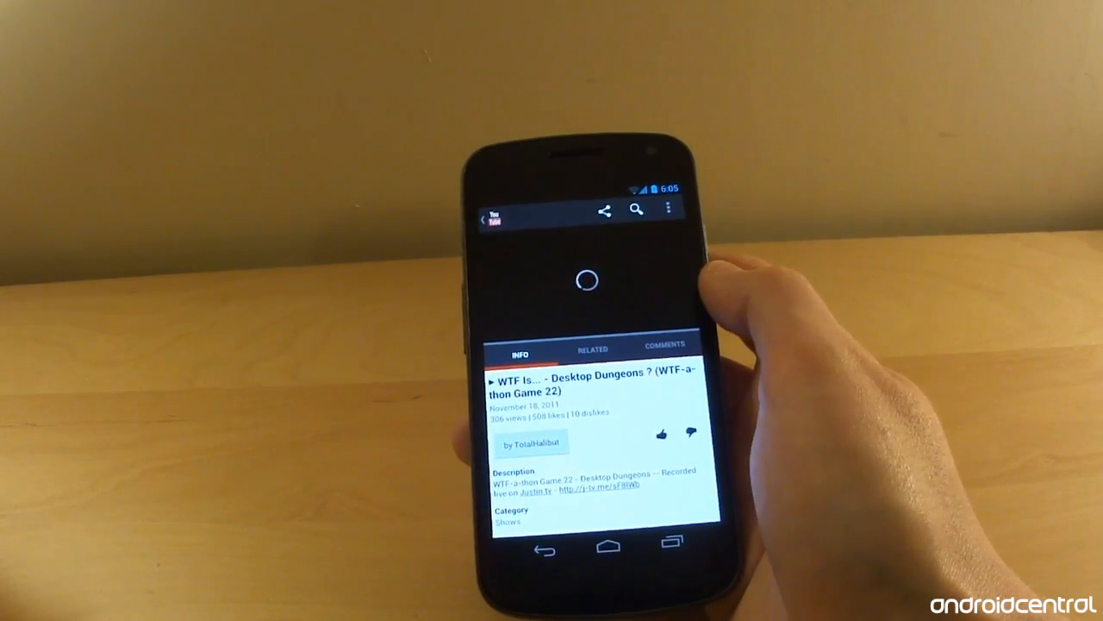
Step: Scroll the Desktop Dungeons video page to its info, views and description
scroll("down", 3)
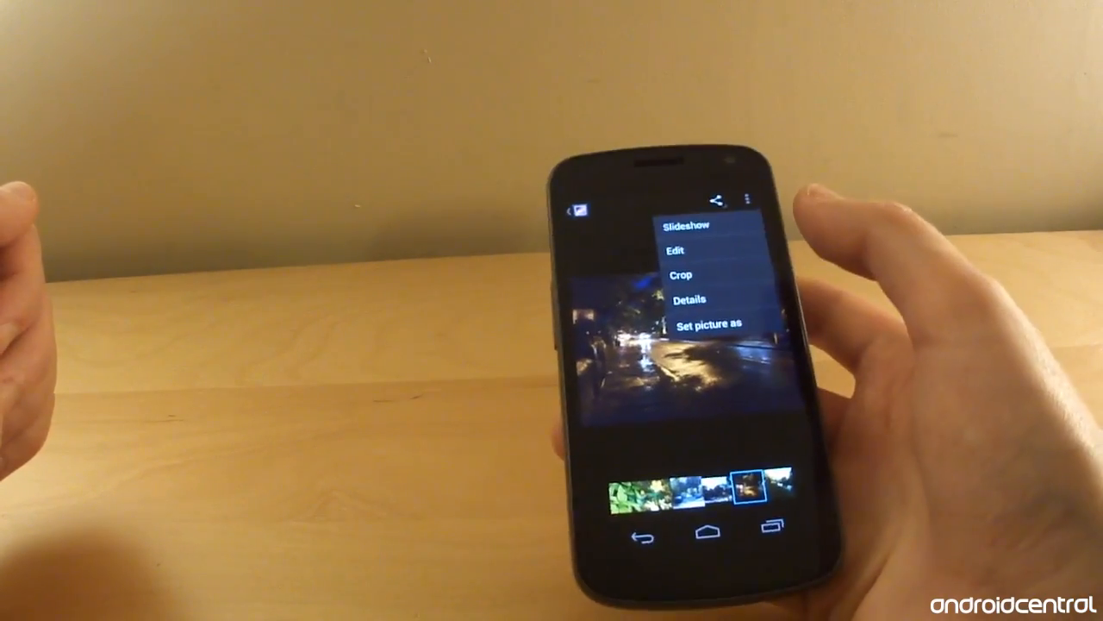
Step: Leave the gallery photo and show the Google folder with Maps, Gmail, Calendar, Music, Market, Talk and YouTube
left_click(676, 249)
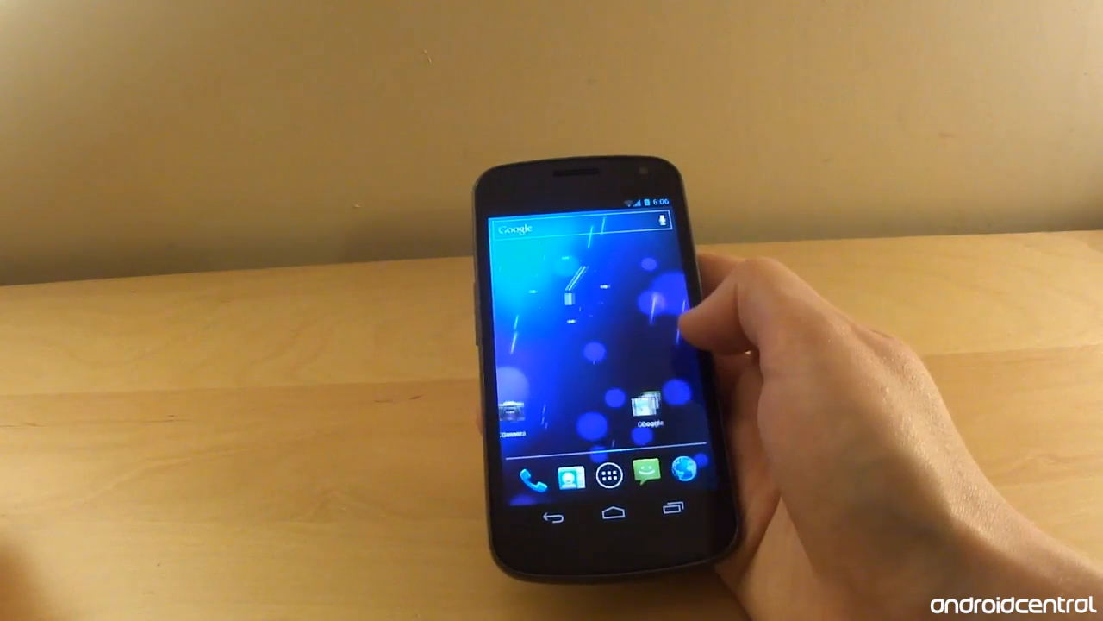
left_click(652, 405)
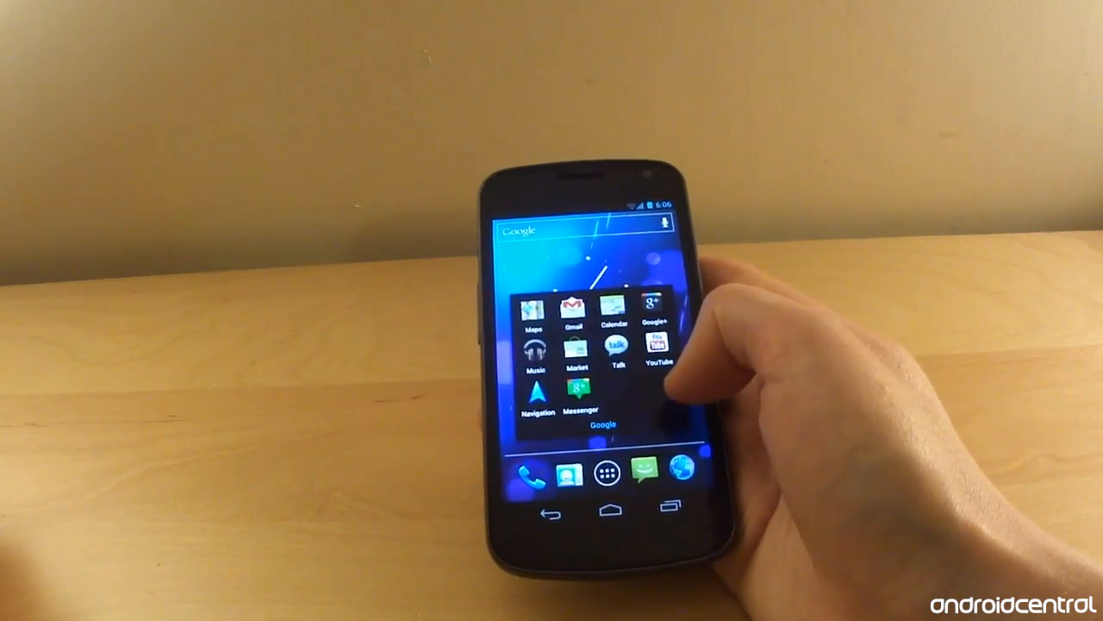